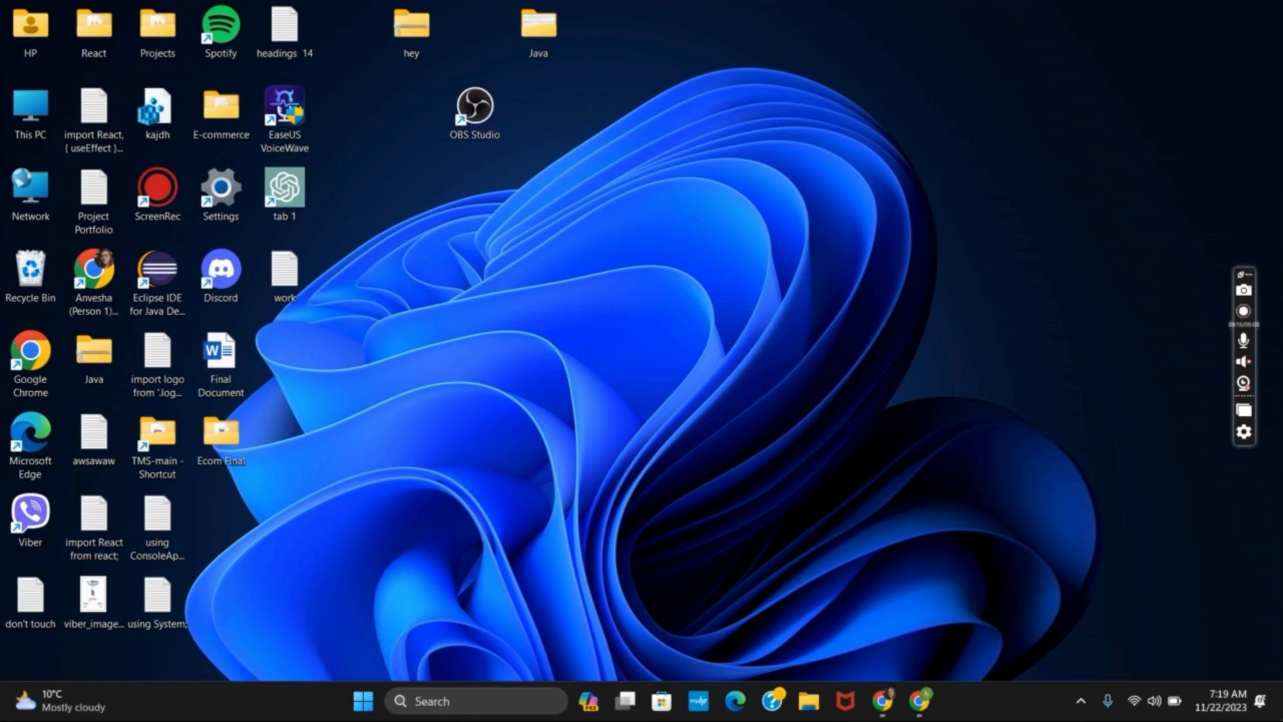
- Bring up the ProcessExplorer folder in Drive and select the procexp64a.exe file
{"action": "left_click", "coordinate": [1243, 312]}
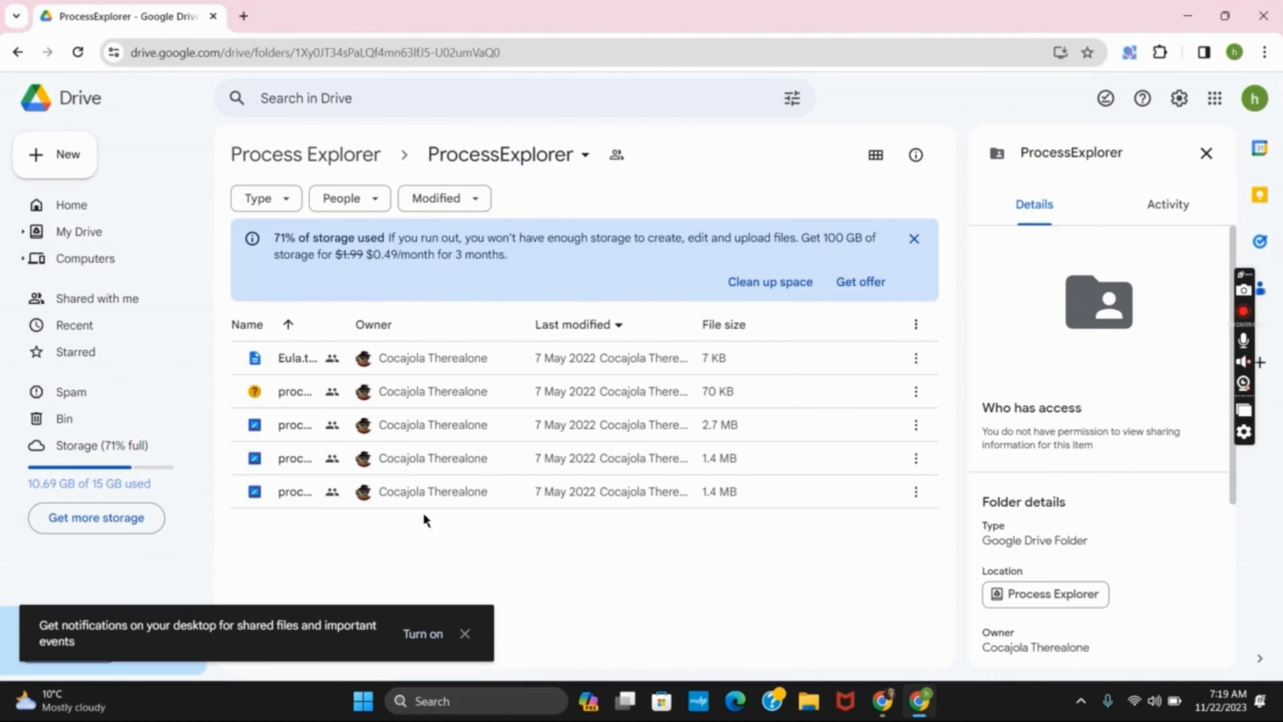
{"action": "mouse_move", "coordinate": [470, 527]}
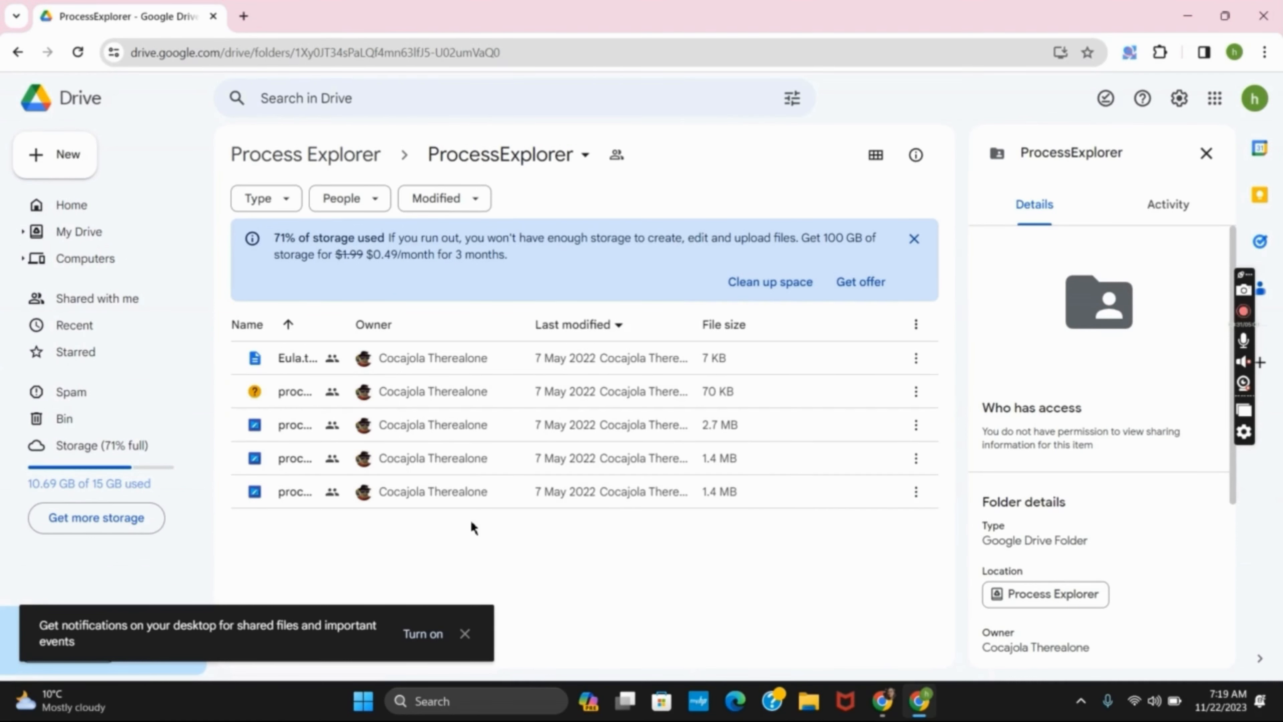
{"action": "mouse_move", "coordinate": [718, 491]}
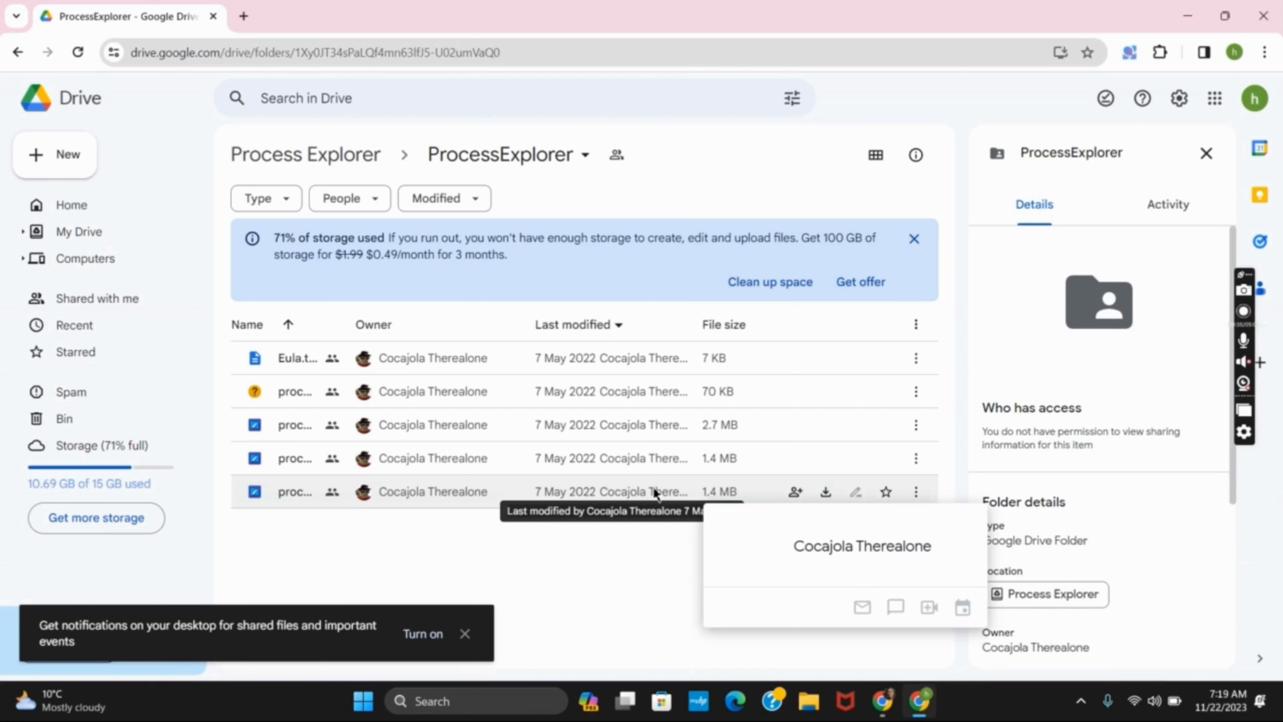
{"action": "mouse_move", "coordinate": [900, 514]}
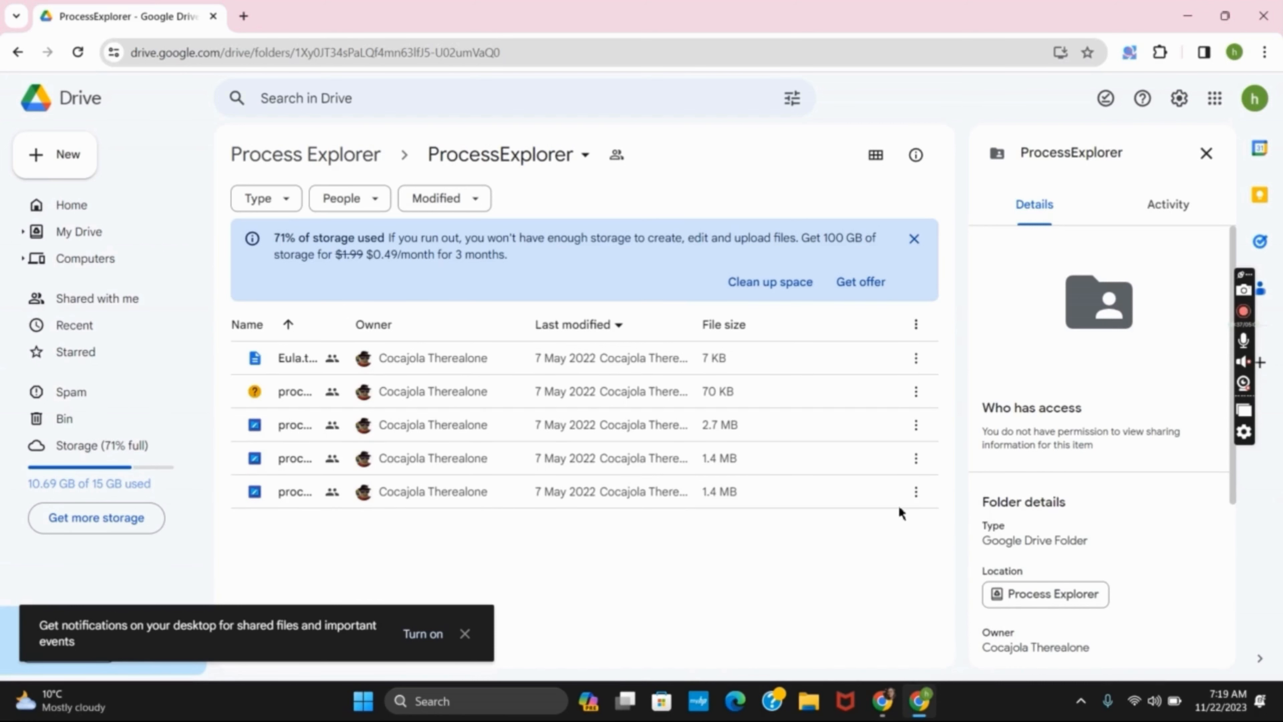
{"action": "right_click", "coordinate": [295, 492]}
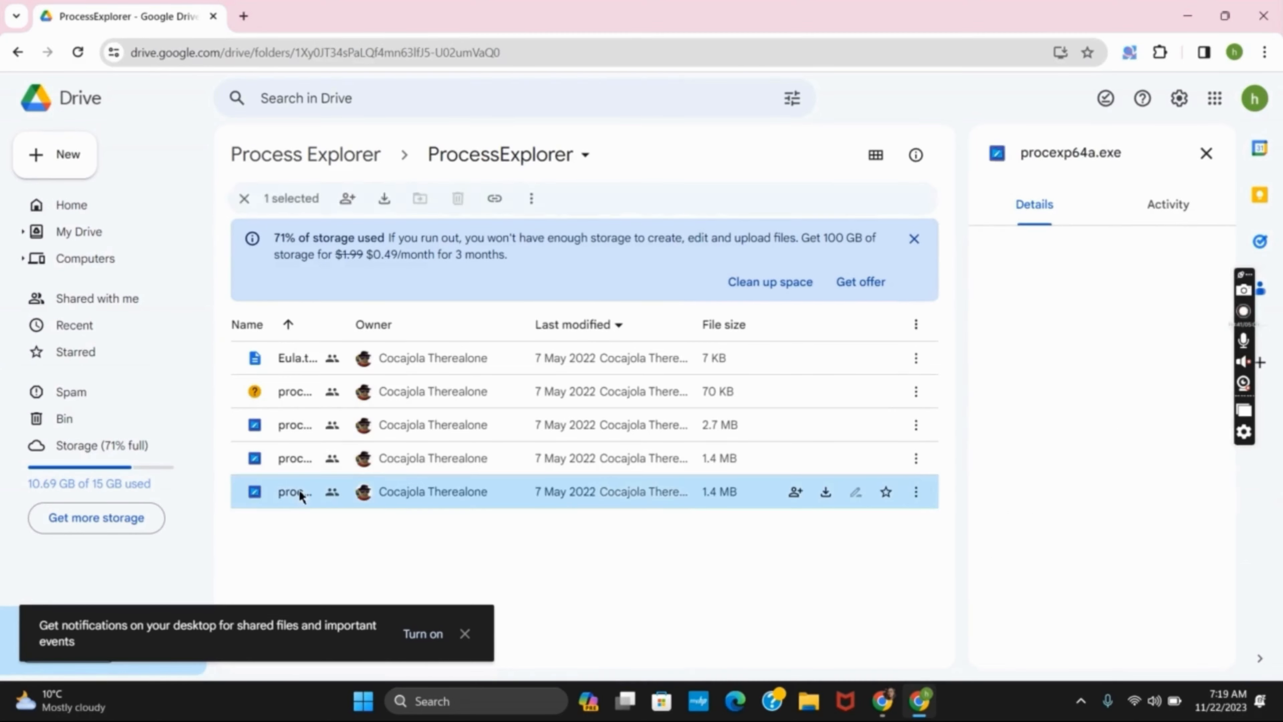
- Open procexp64a.exe in the Drive viewer, which shows no preview and offers Download
{"action": "double_click", "coordinate": [293, 491]}
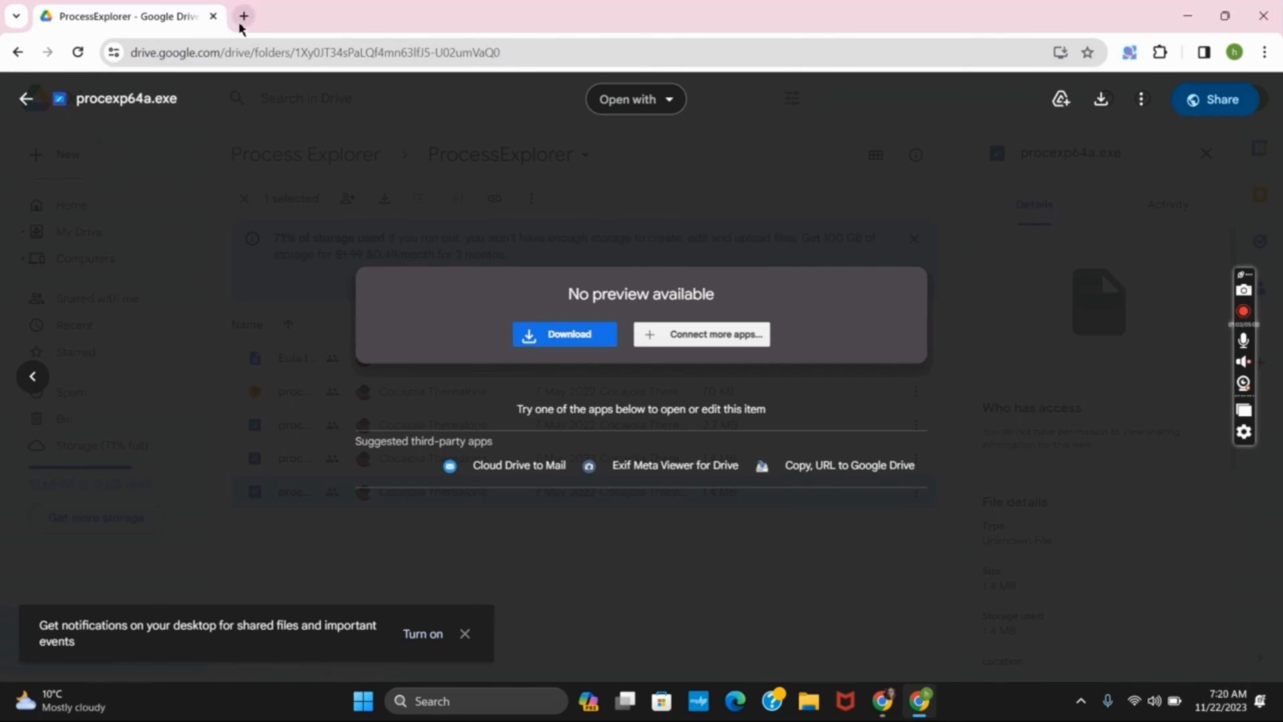
- Start a new tab and load roblox.com from the address-bar suggestion
{"action": "left_click", "coordinate": [243, 15]}
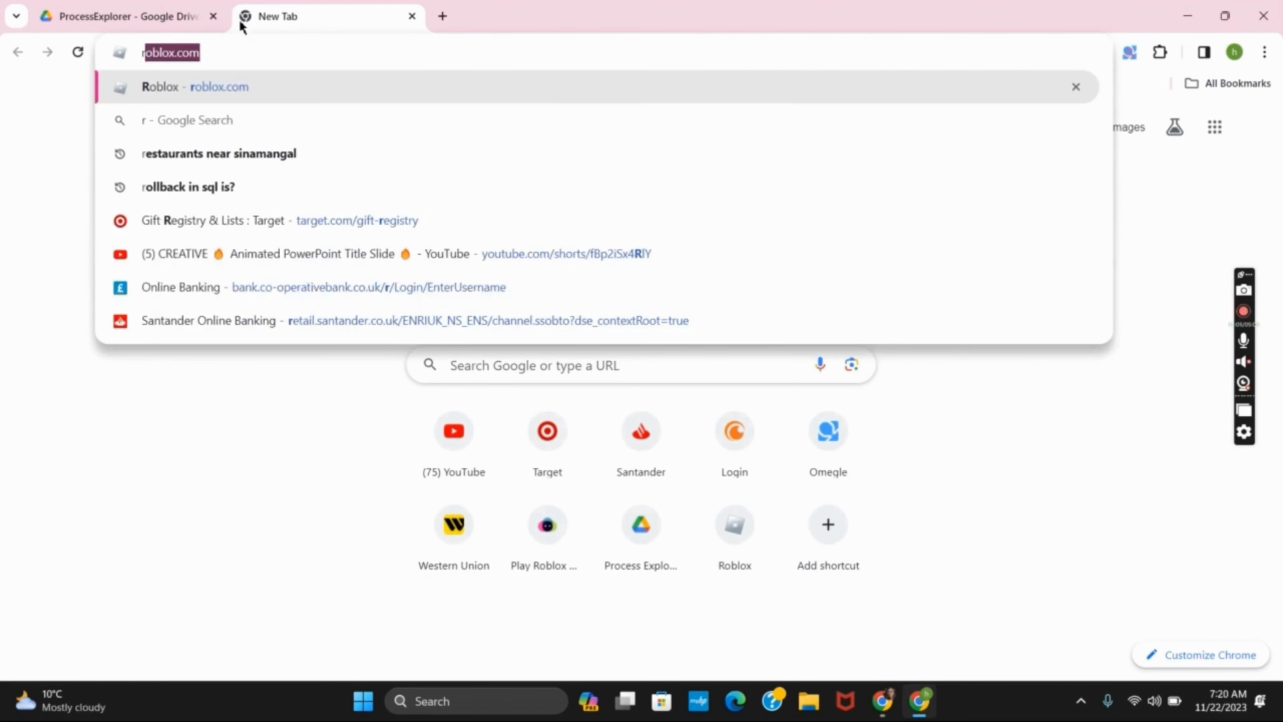
{"action": "type", "text": "obl"}
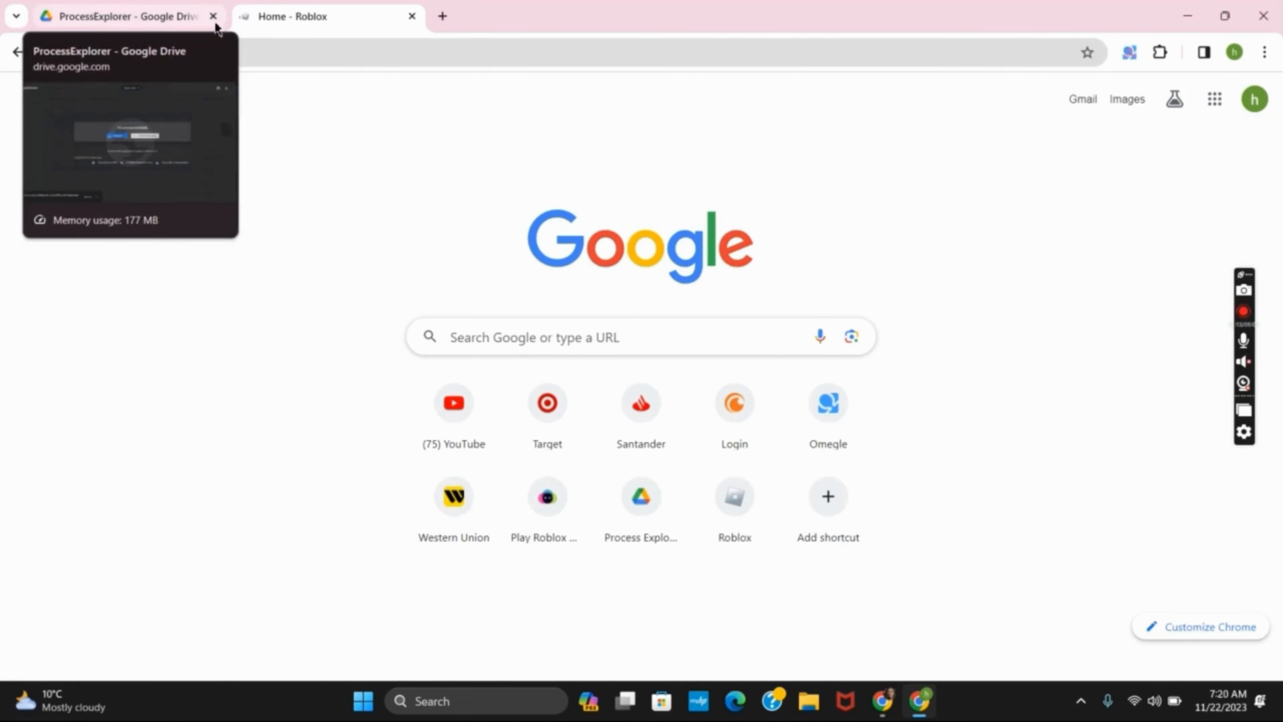
- Switch to the Roblox tab and let the Home page with the friends list finish loading
{"action": "left_click", "coordinate": [328, 15]}
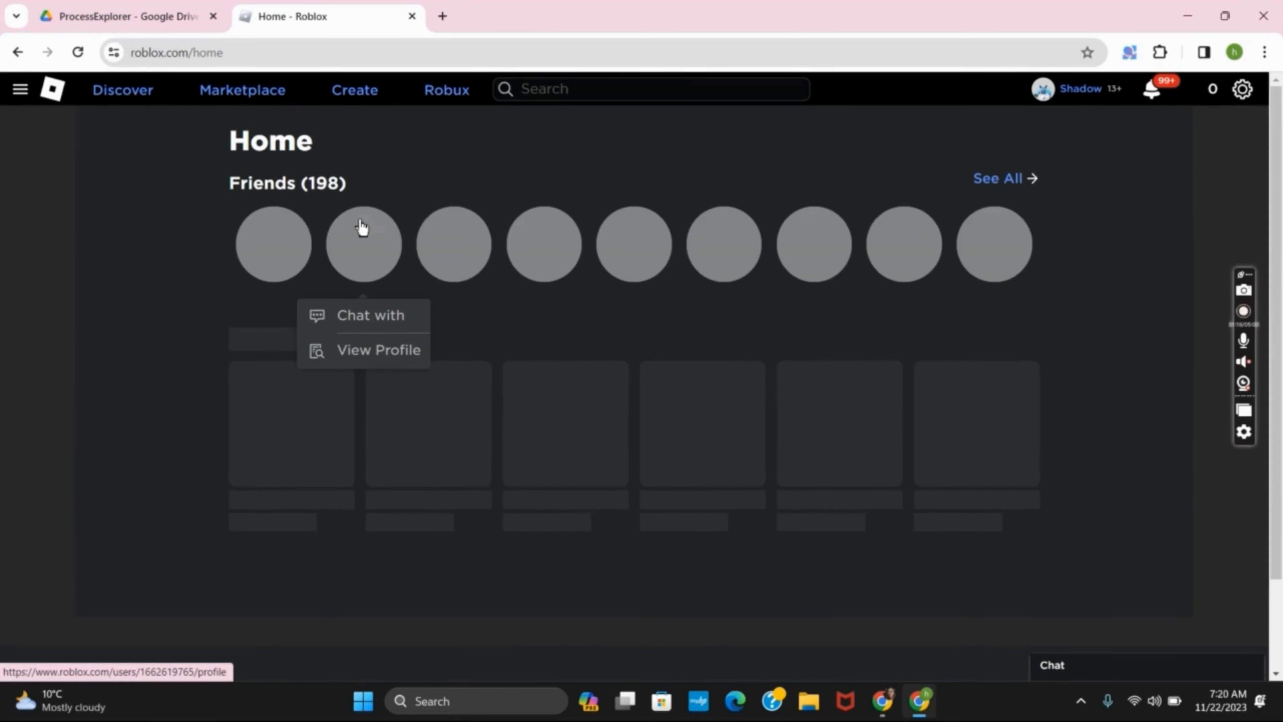